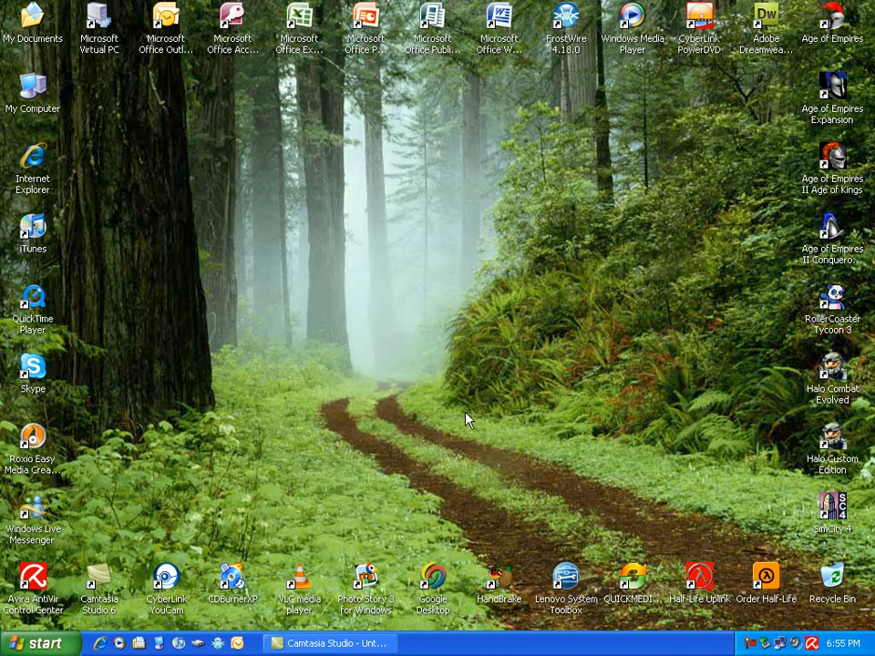
mouse_move(547, 587)
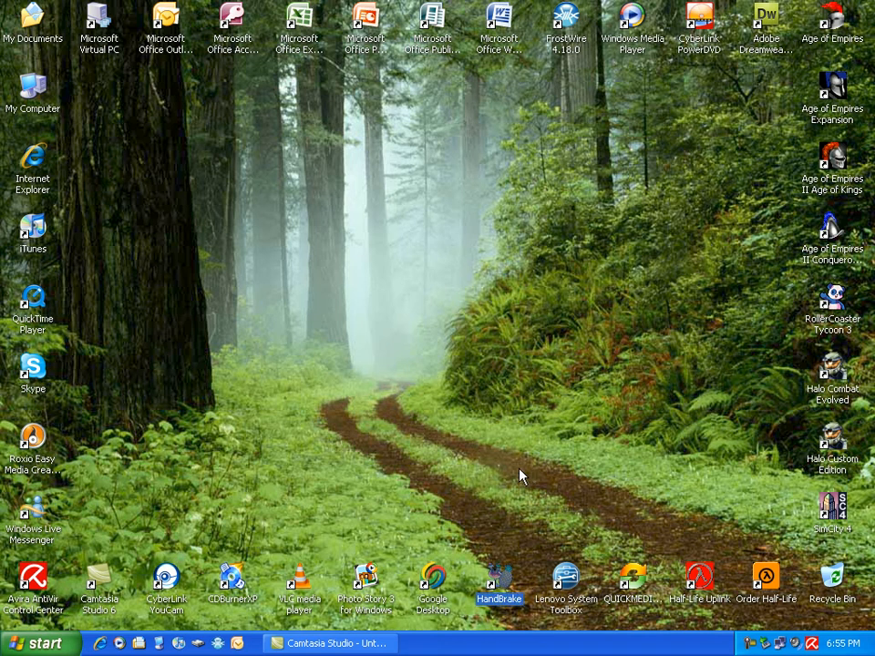
Launch HandBrake from its desktop icon
double_click(500, 576)
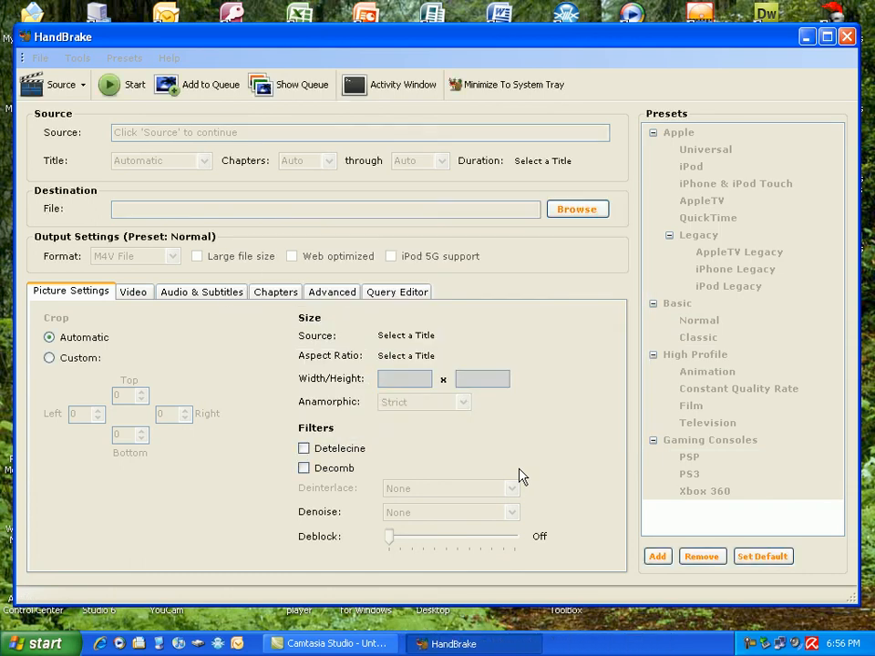
click(701, 321)
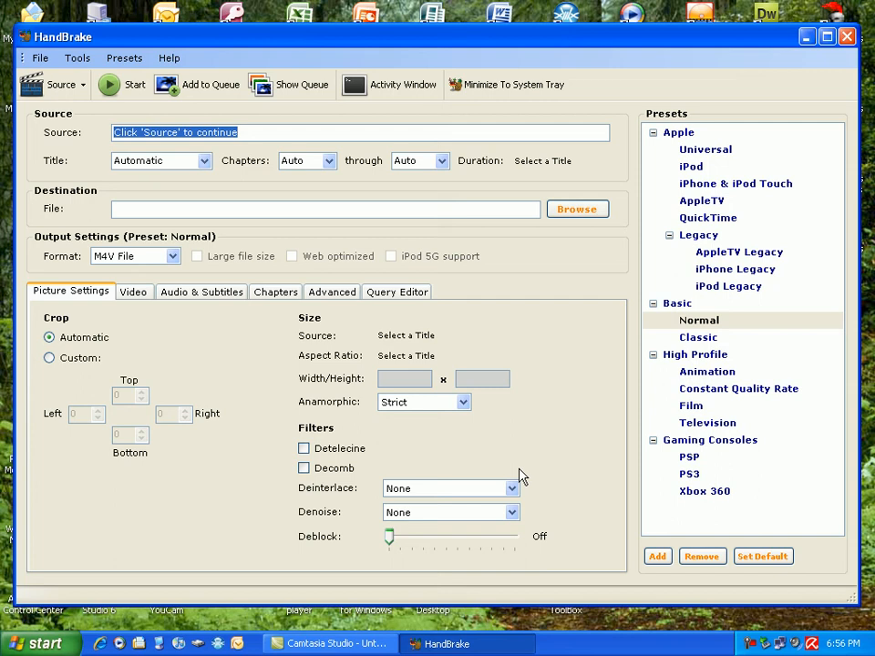
mouse_move(14, 9)
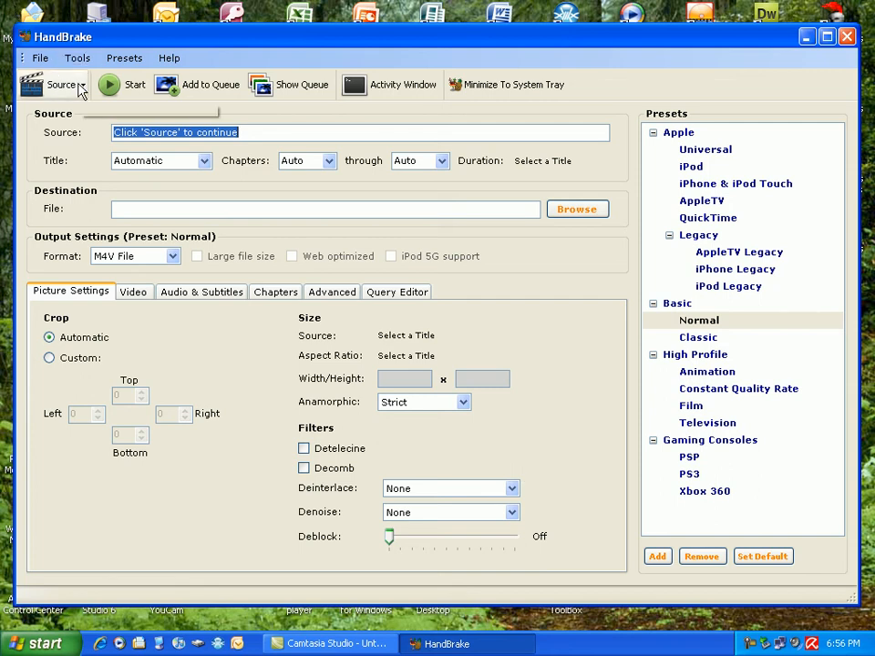
click(62, 84)
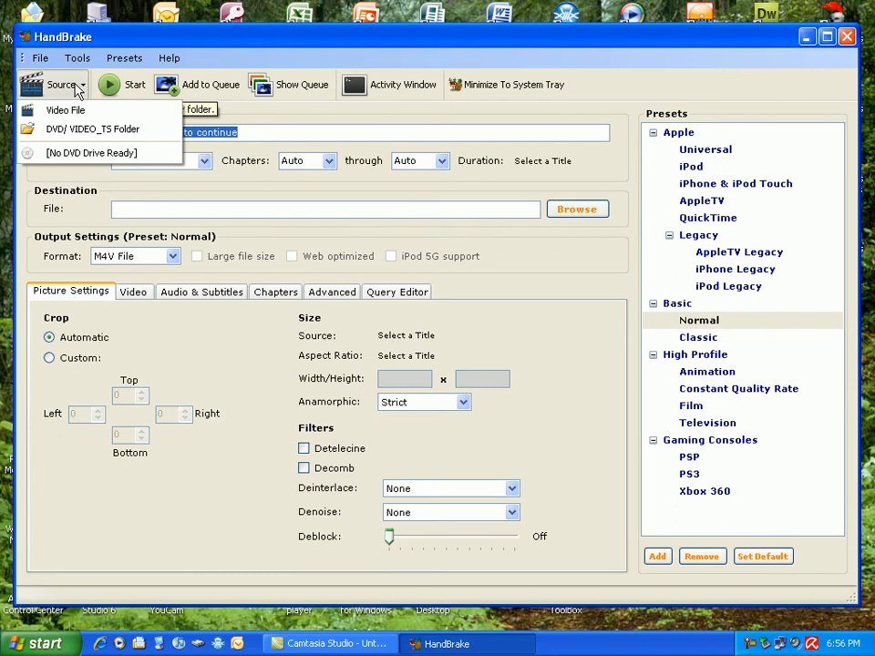
mouse_move(66, 112)
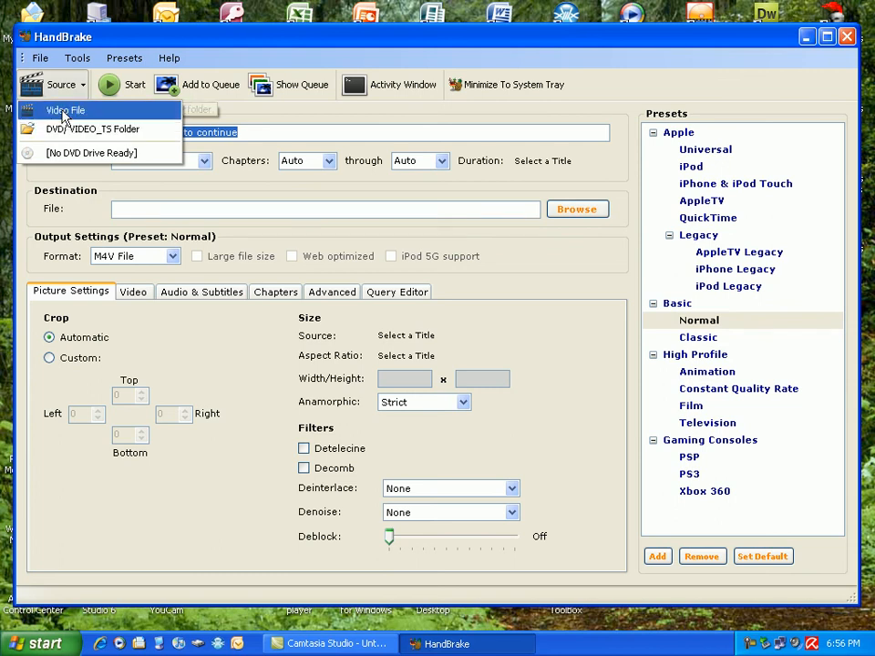
mouse_move(66, 111)
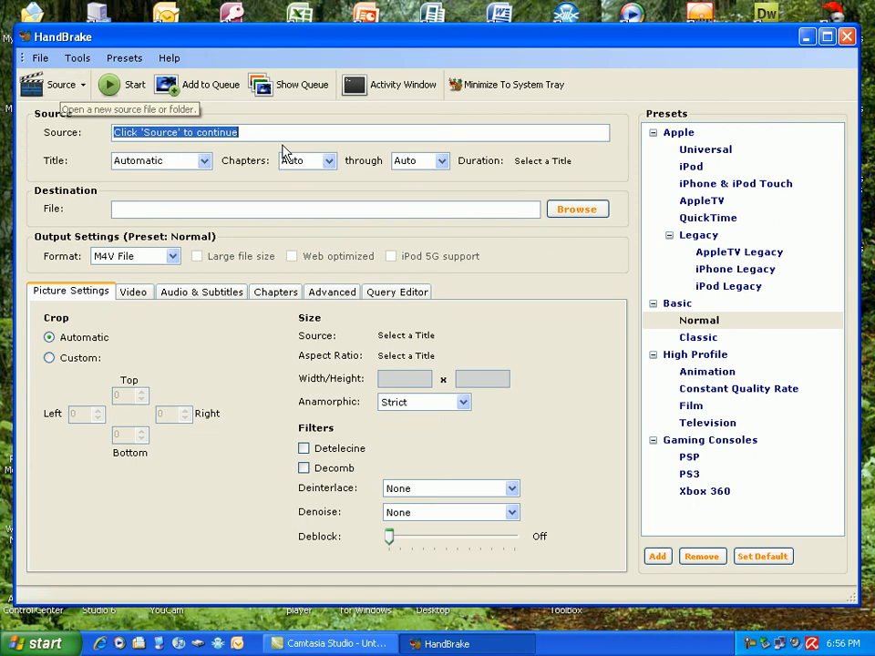
mouse_move(132, 190)
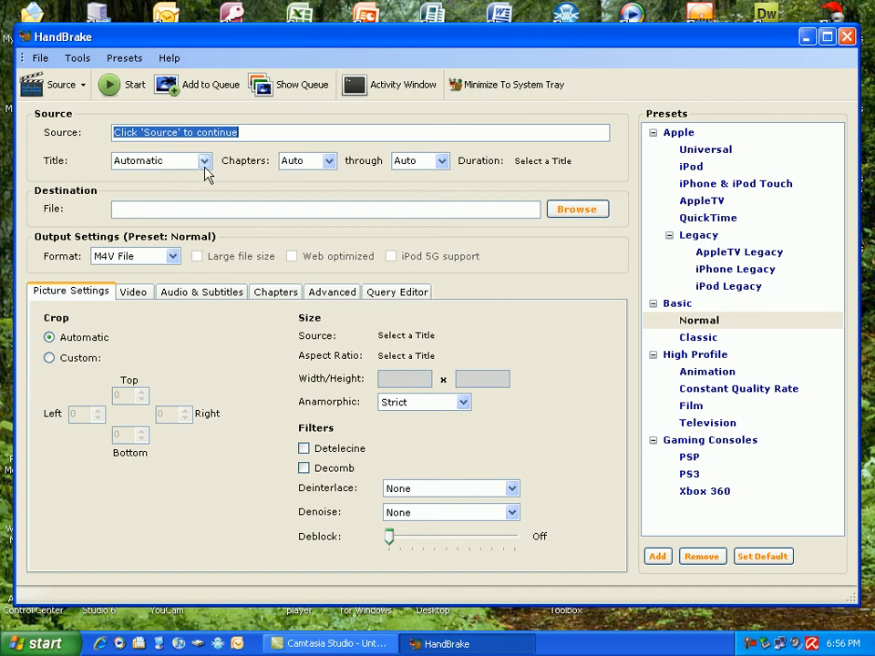
mouse_move(397, 168)
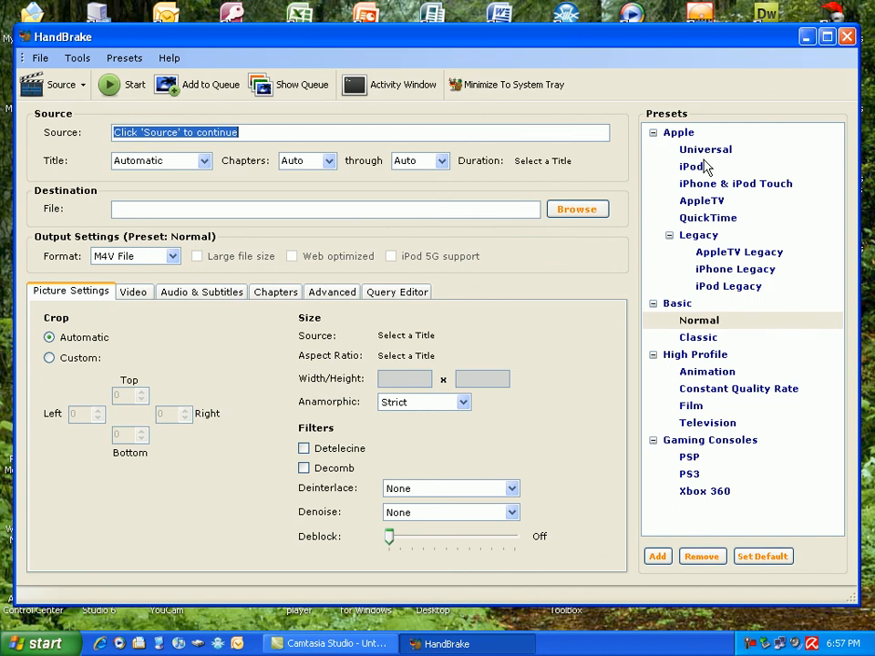
mouse_move(709, 186)
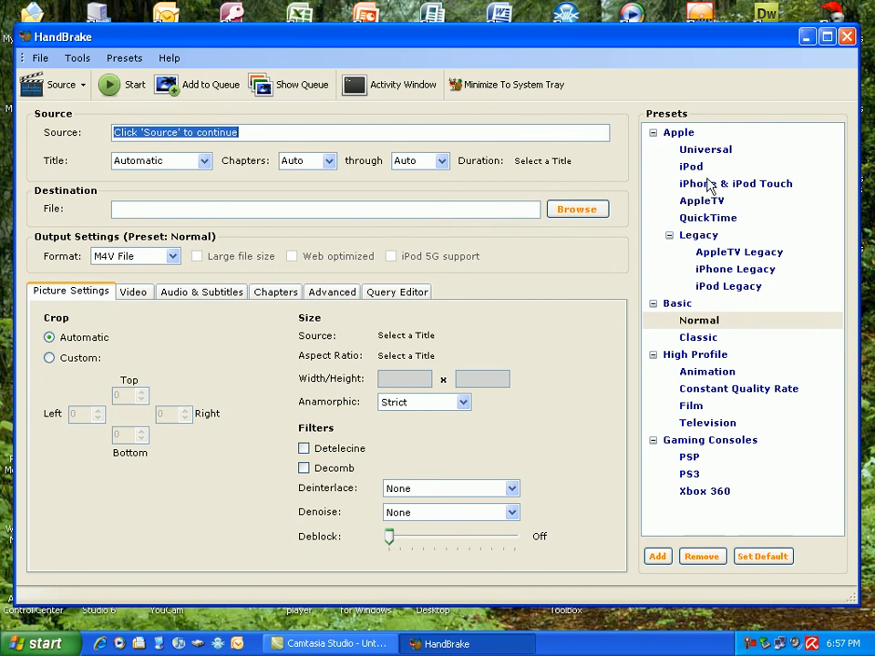
mouse_move(711, 186)
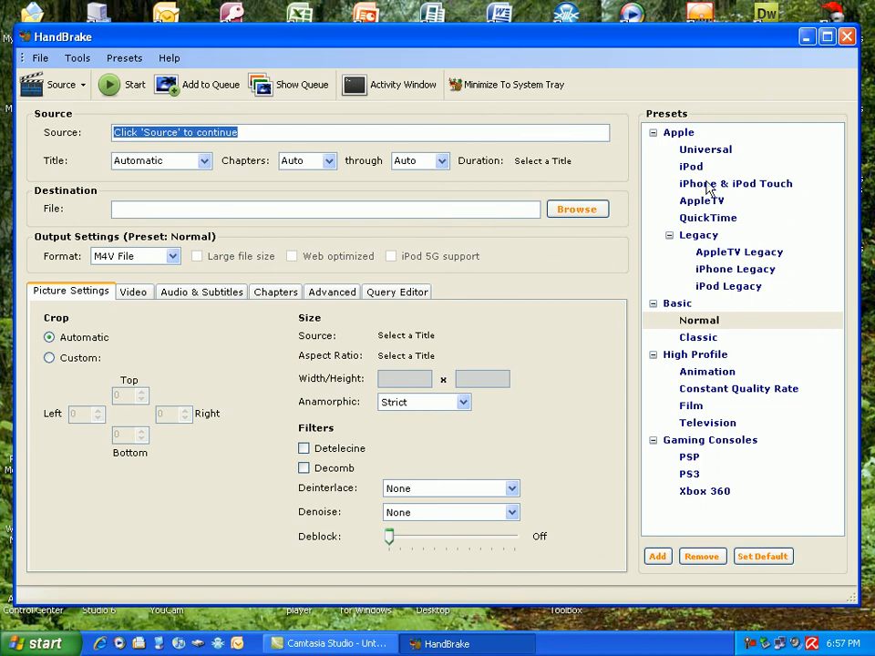
mouse_move(722, 236)
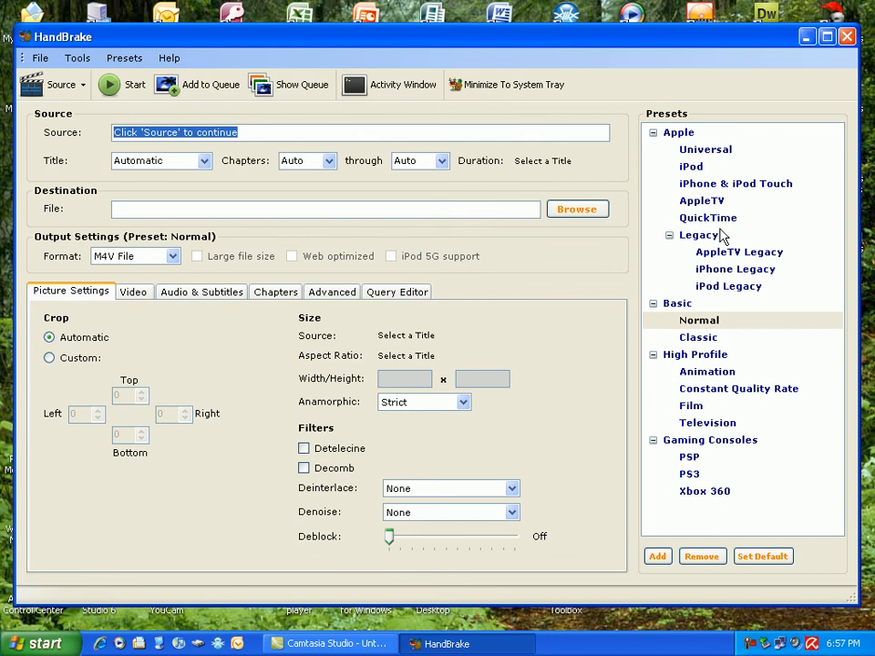
mouse_move(660, 294)
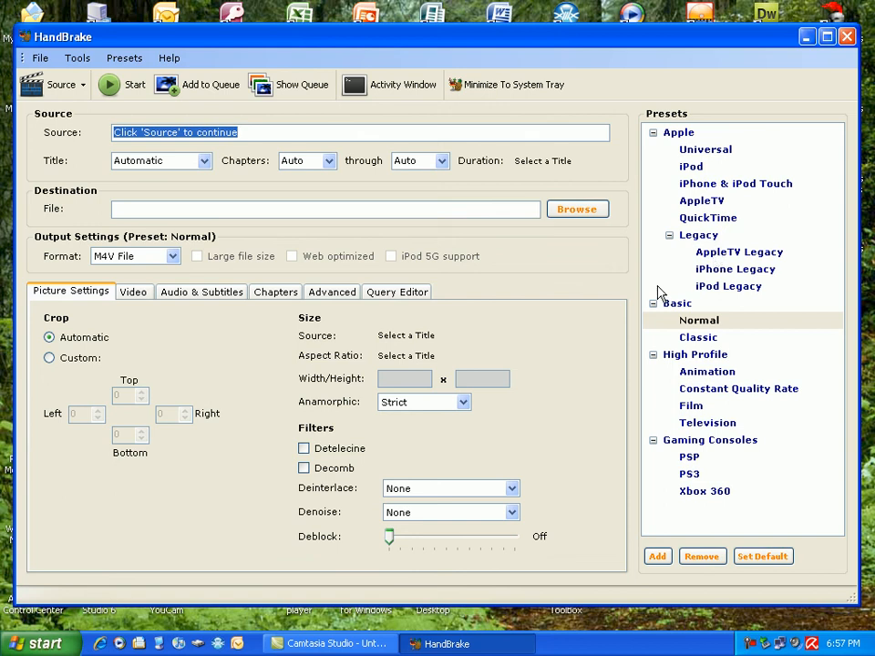
mouse_move(690, 361)
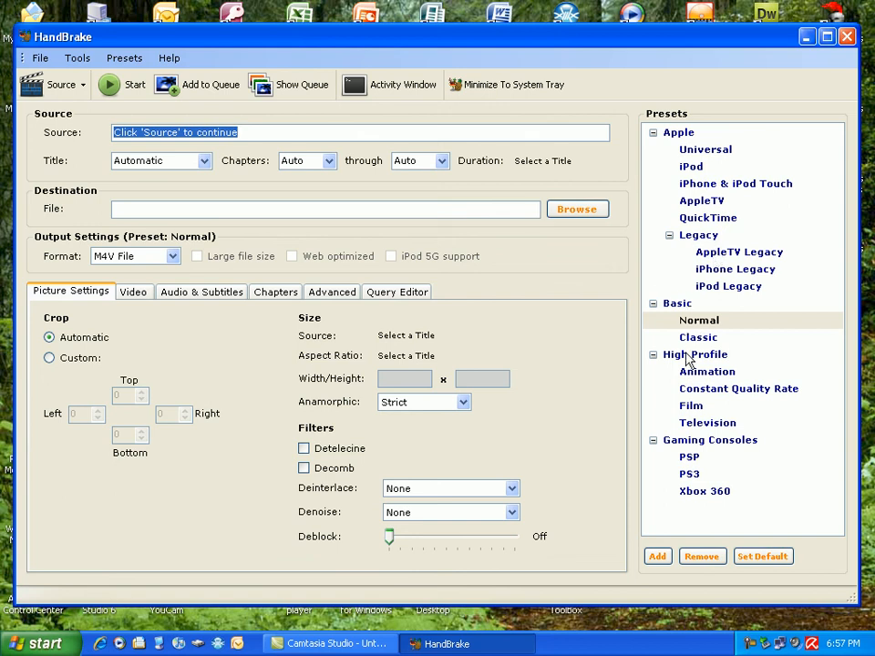
mouse_move(739, 429)
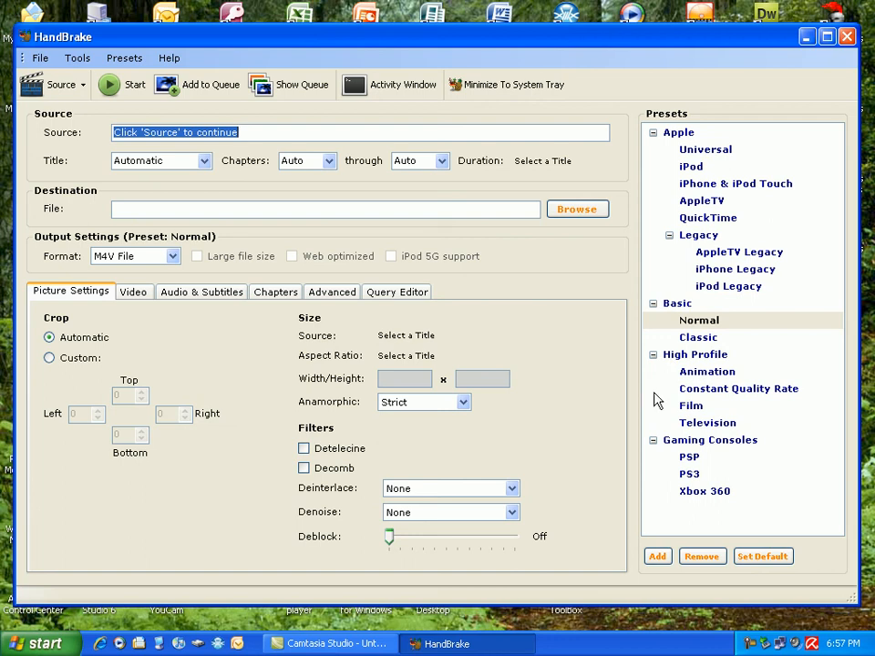
mouse_move(600, 400)
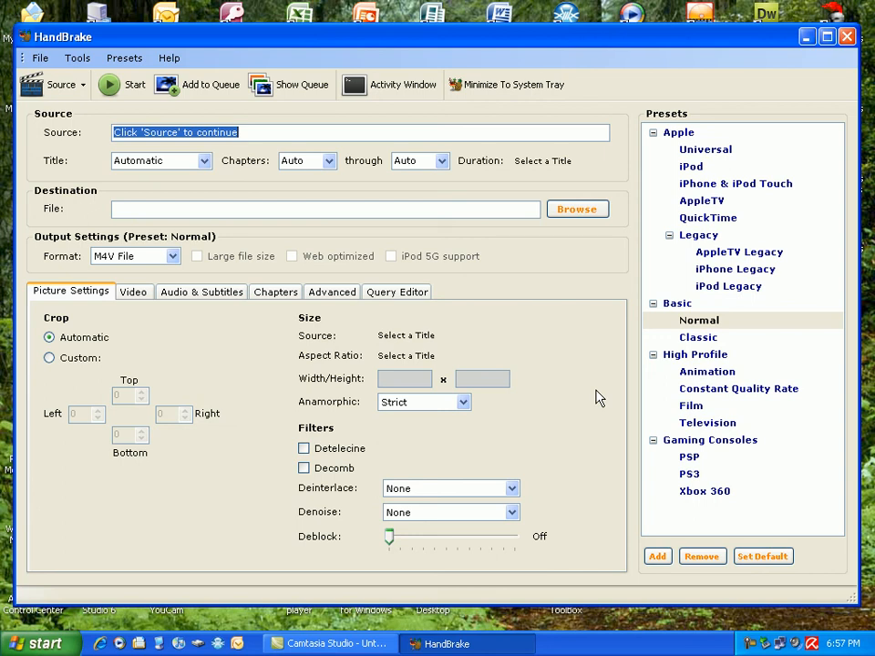
mouse_move(383, 270)
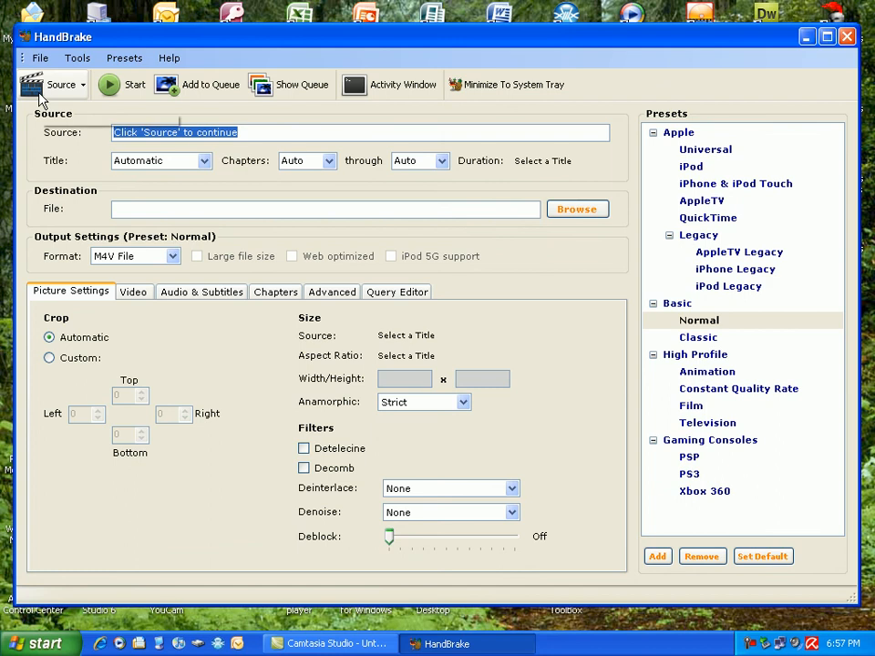
Load the Keyboard Shortcuts Overview video from My Documents > Tutorials for Youtube as the source
click(62, 84)
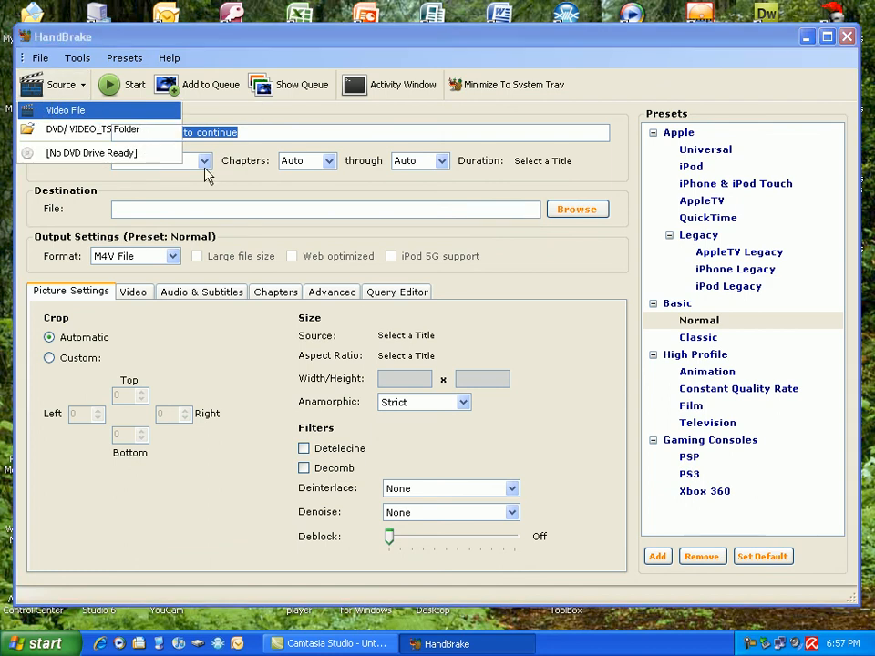
click(65, 110)
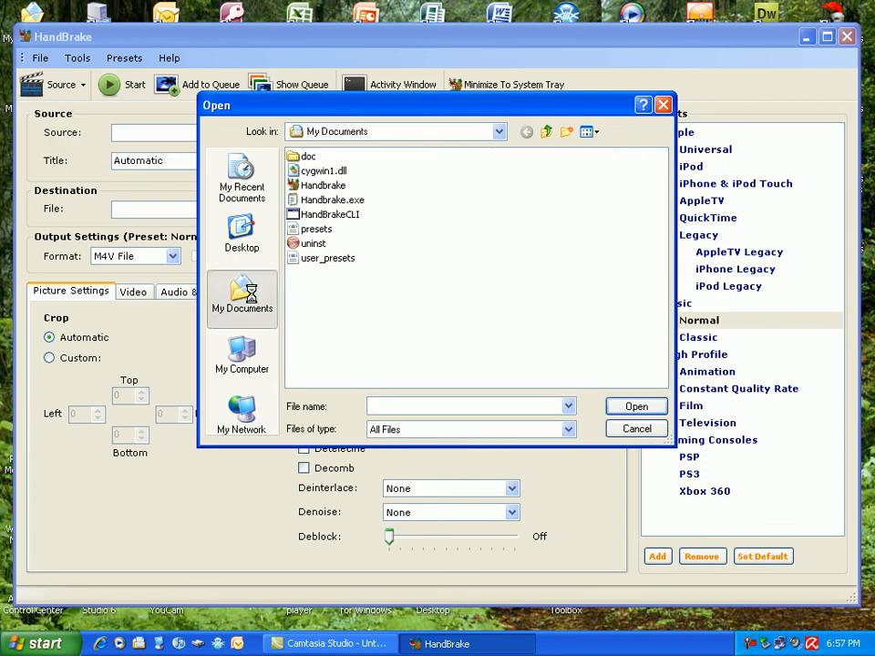
click(241, 292)
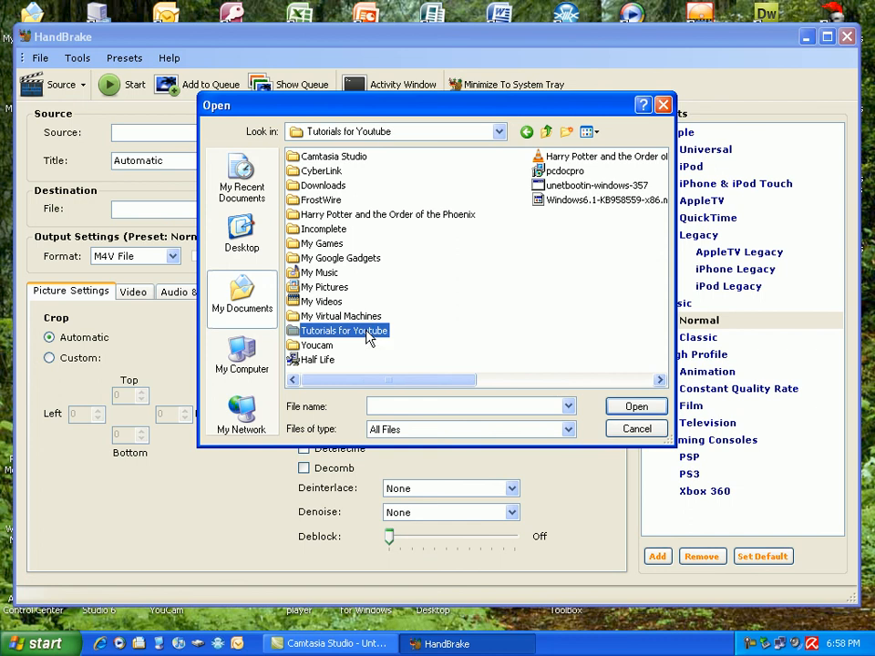
double_click(343, 331)
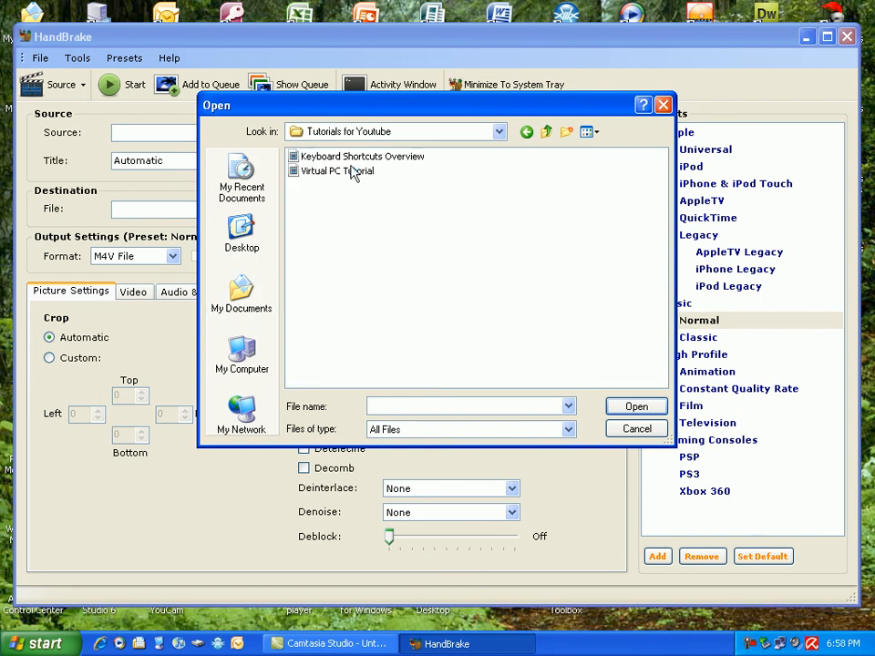
click(363, 157)
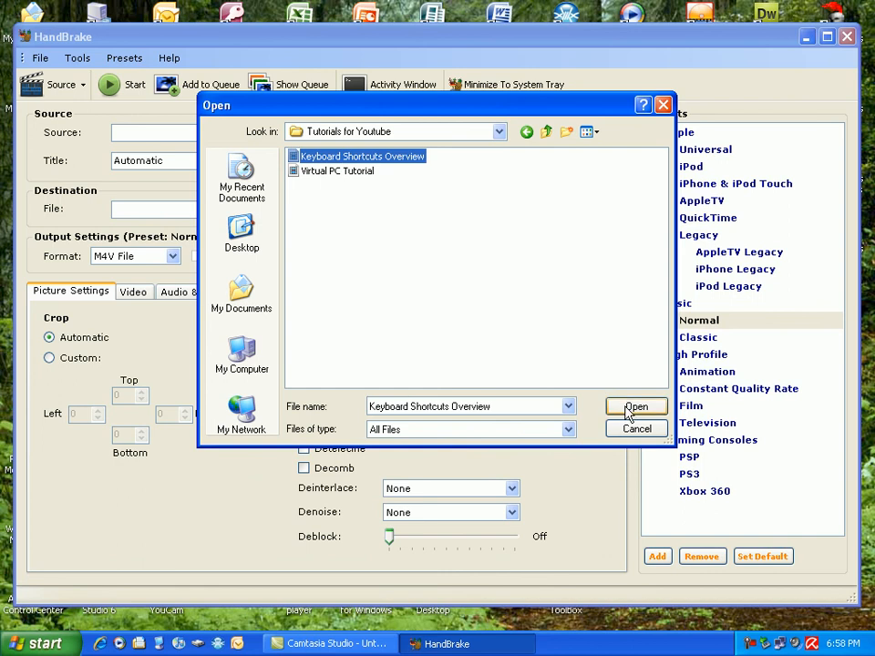
click(637, 407)
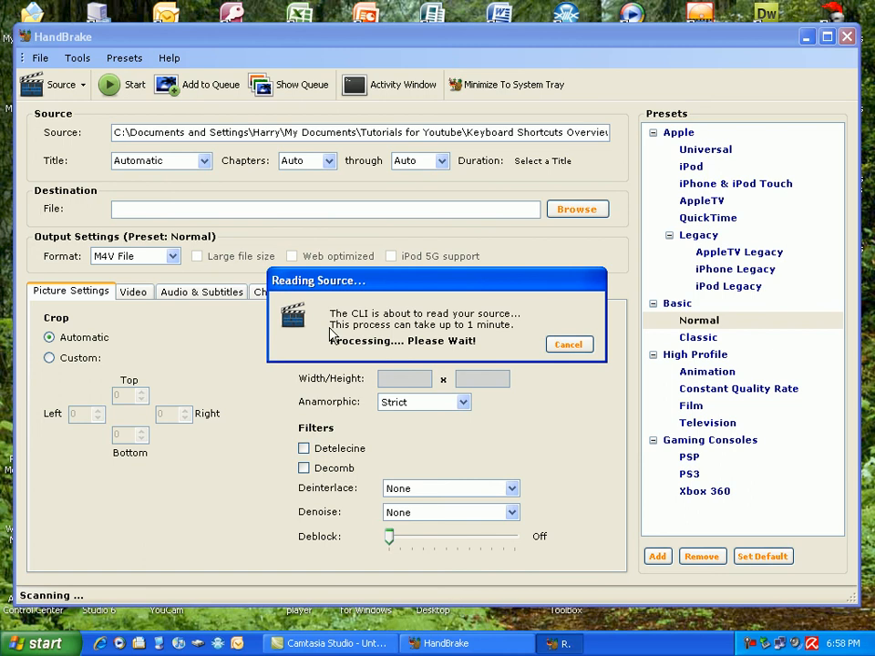
mouse_move(397, 372)
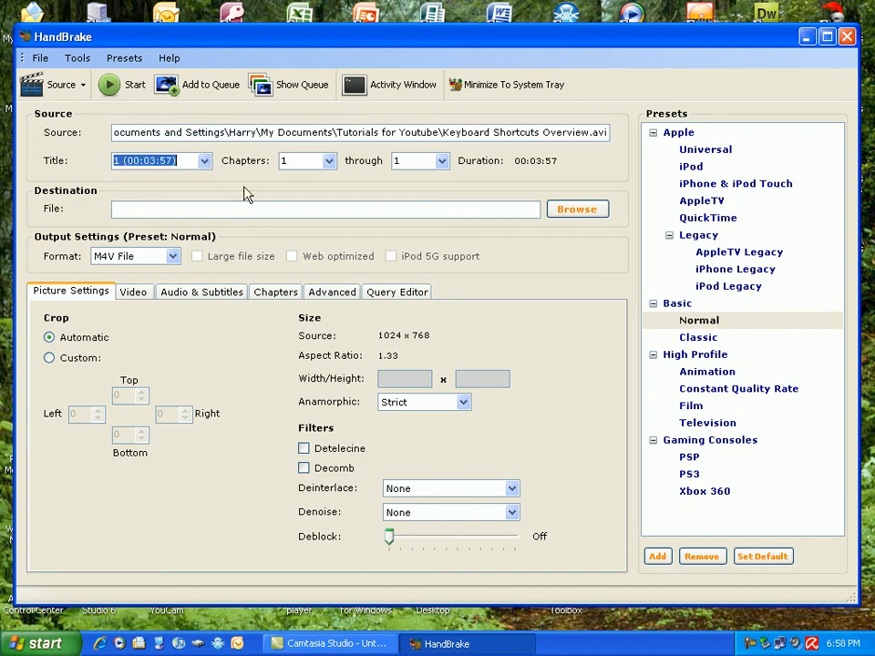
mouse_move(293, 194)
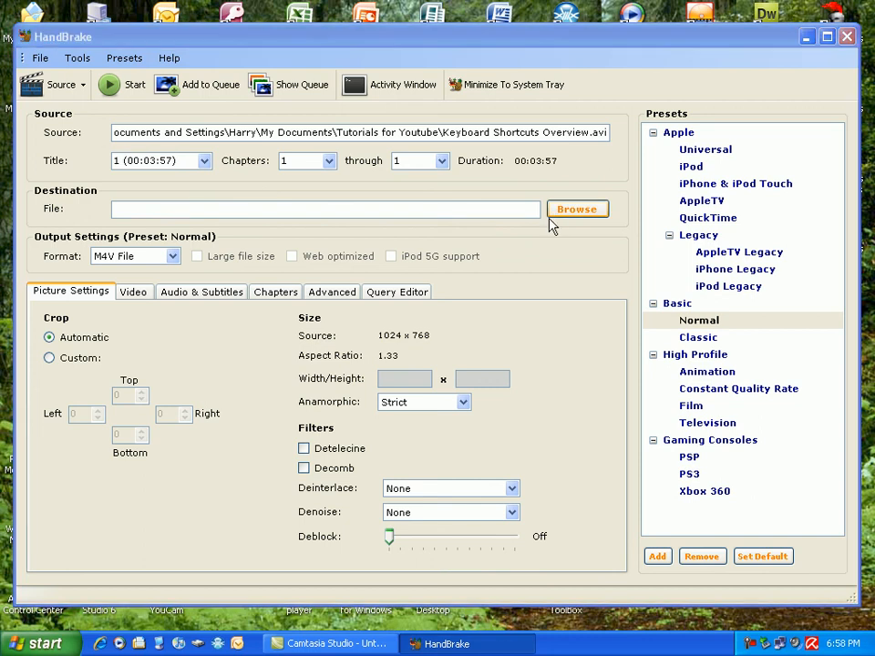
Save the output as an mp4 named 'keyboard shortcuts' in the Tutorials for Youtube folder
click(576, 208)
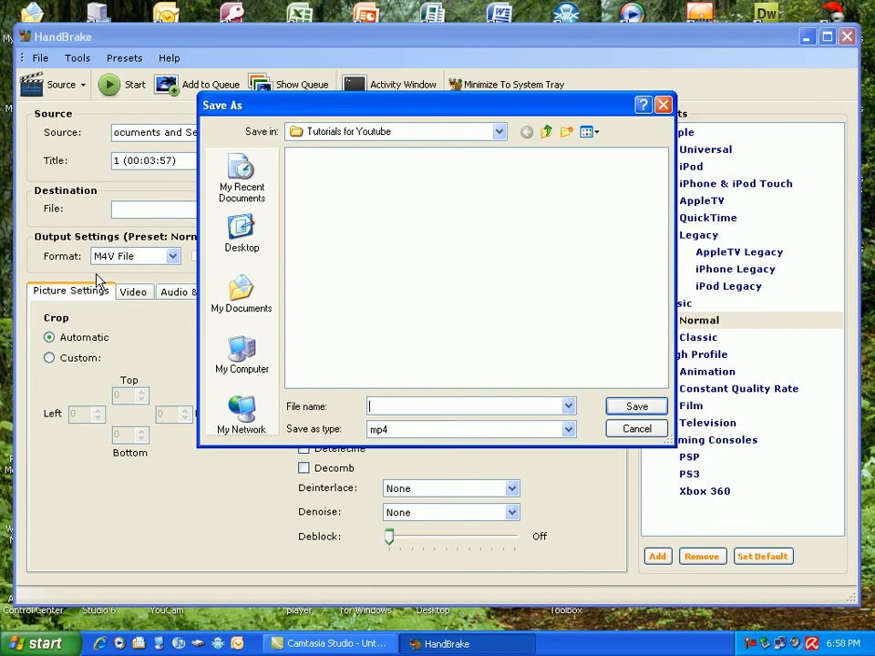
mouse_move(383, 396)
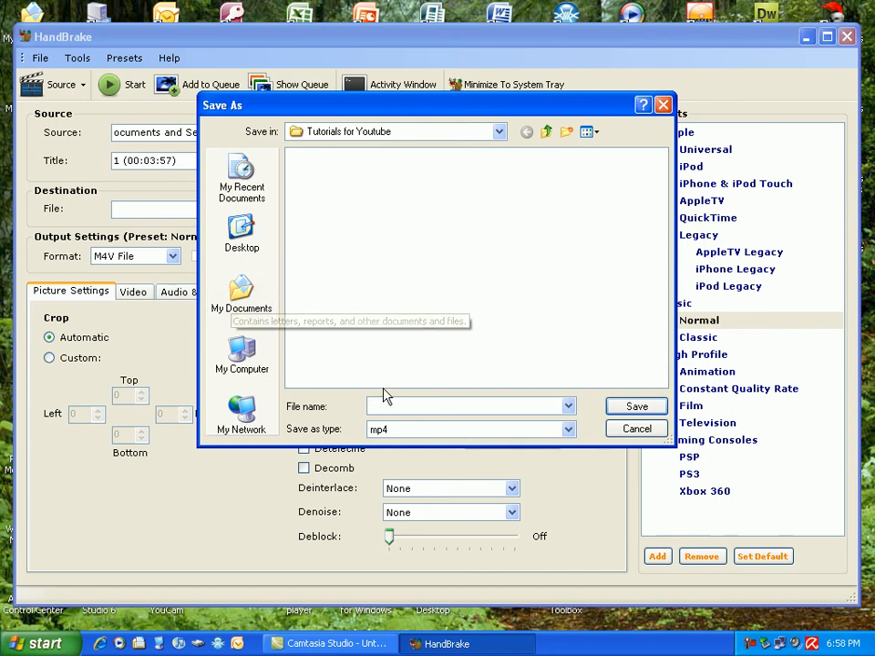
mouse_move(408, 369)
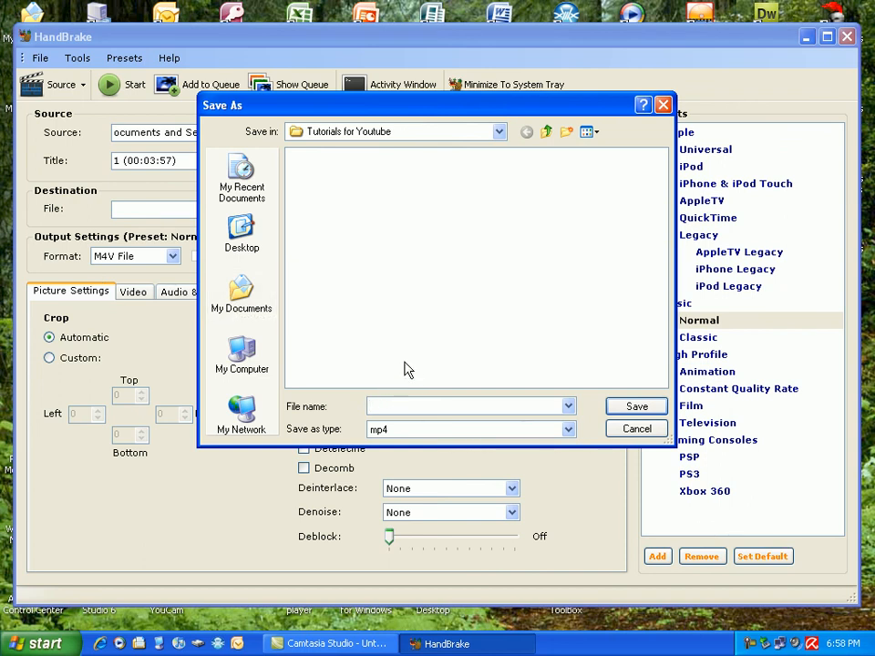
text(keyboard shortcuts)
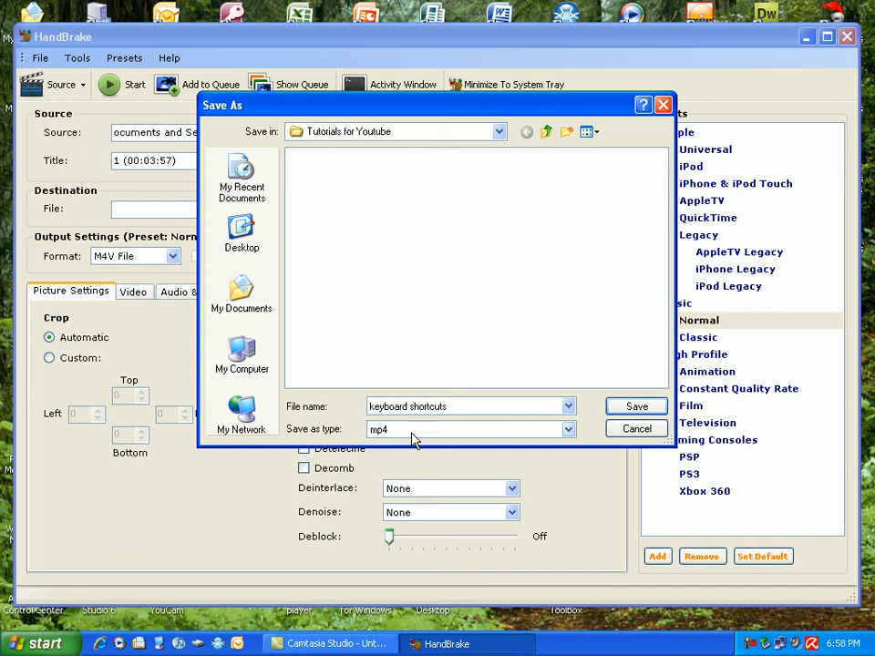
click(569, 430)
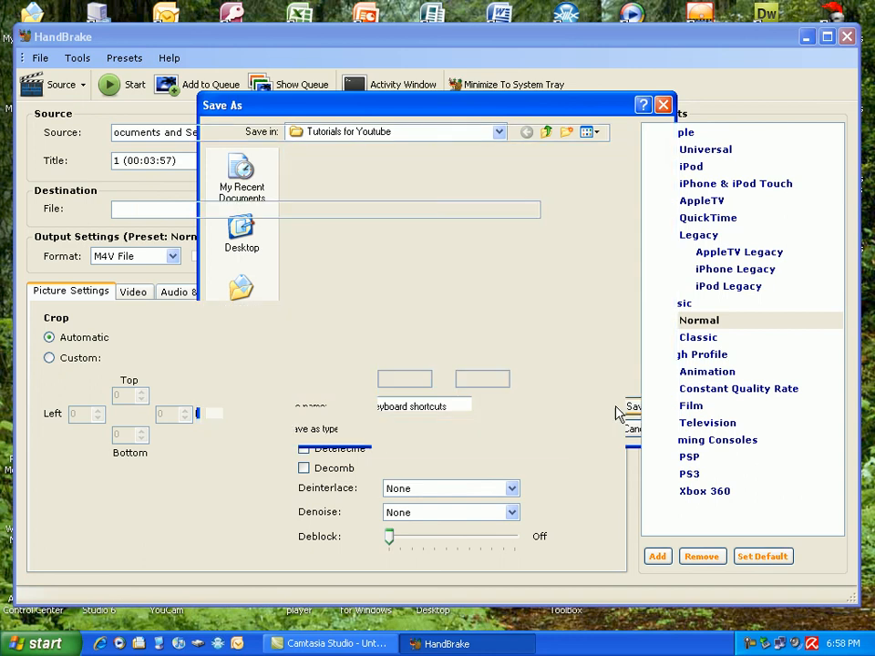
click(634, 405)
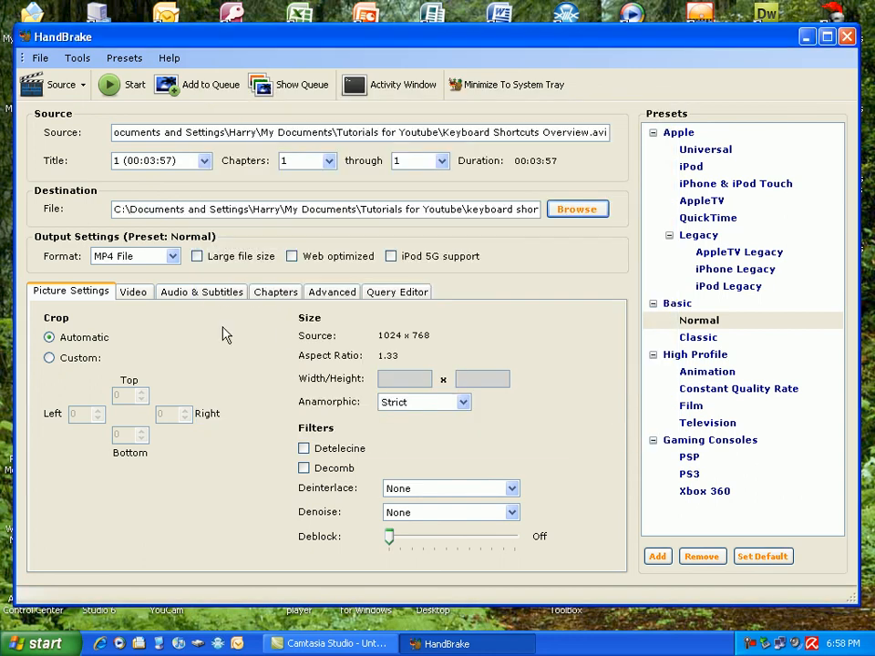
mouse_move(118, 255)
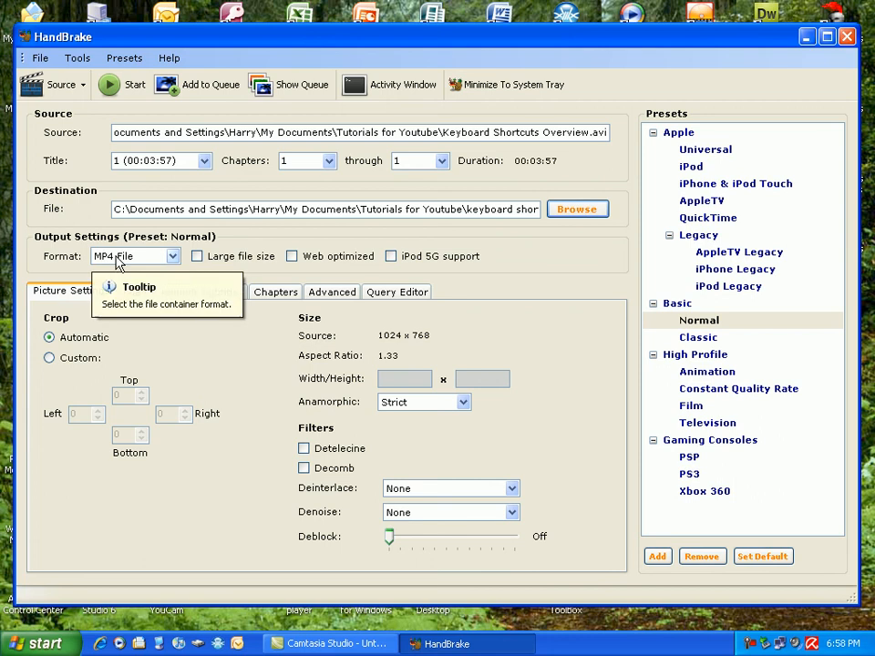
mouse_move(230, 313)
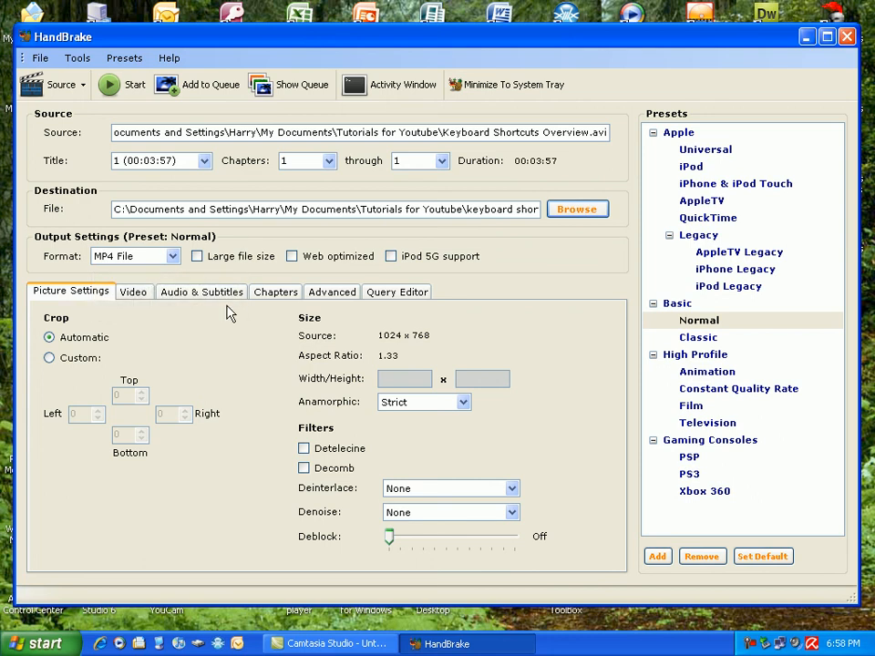
click(133, 292)
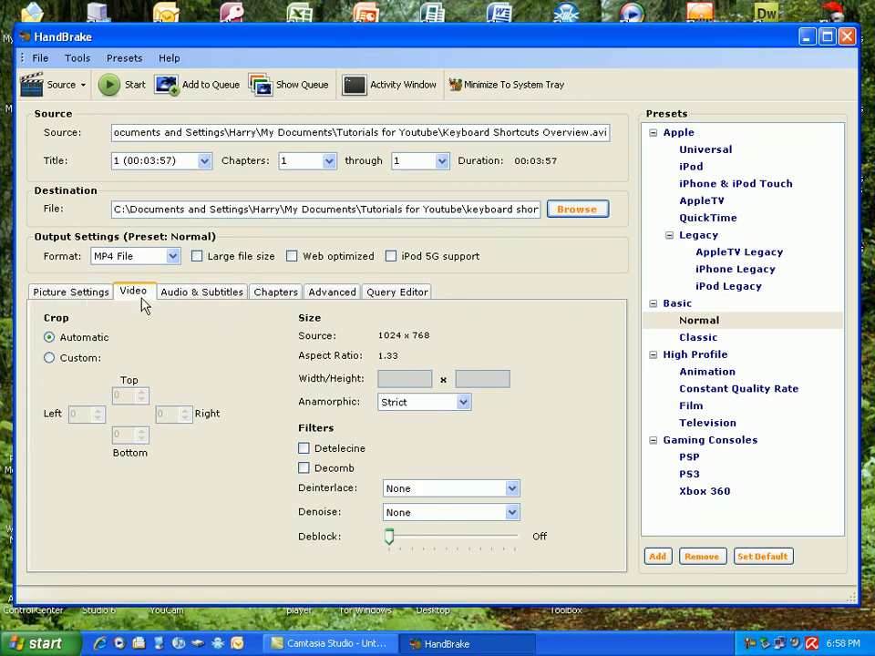
click(133, 292)
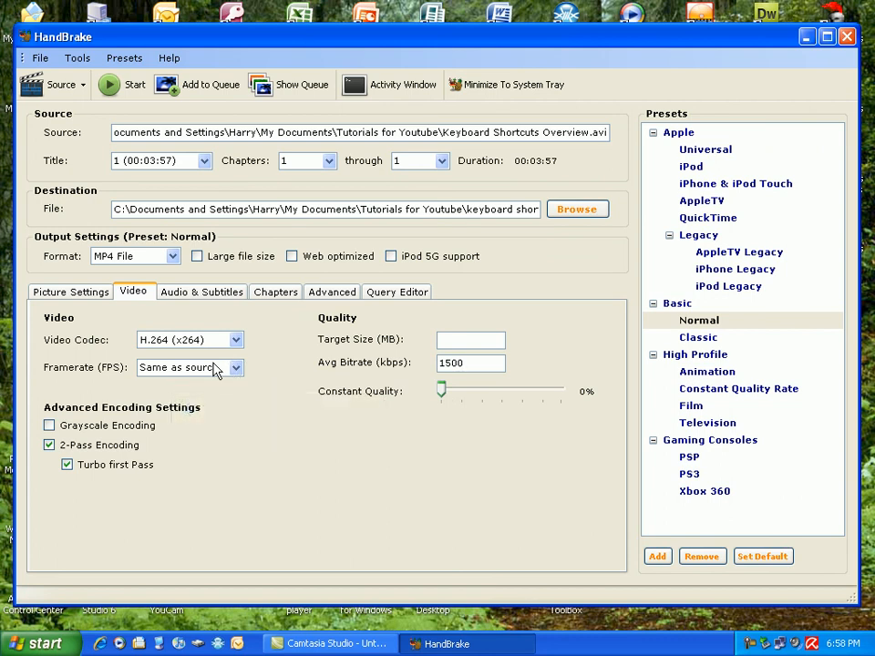
mouse_move(233, 292)
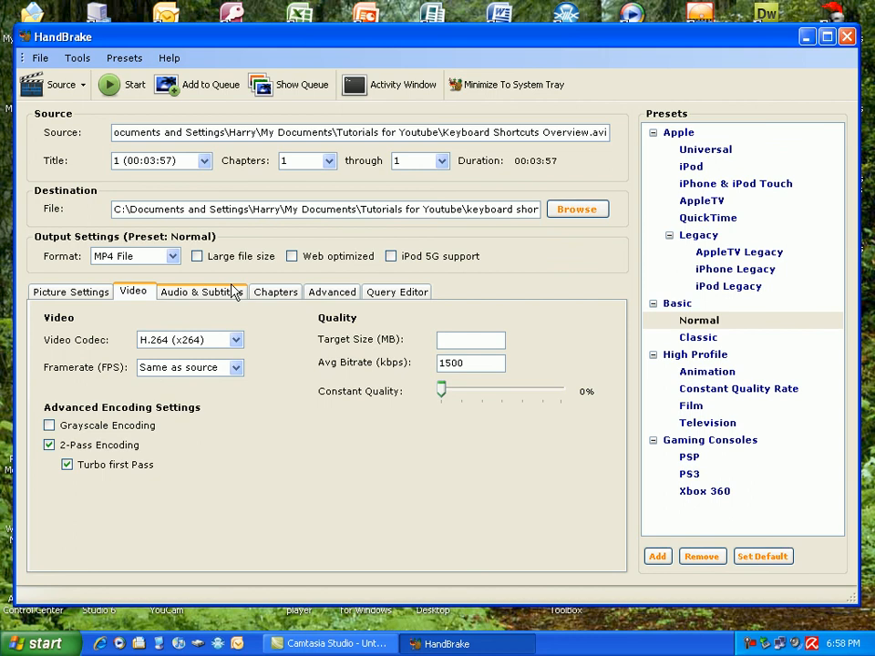
click(275, 292)
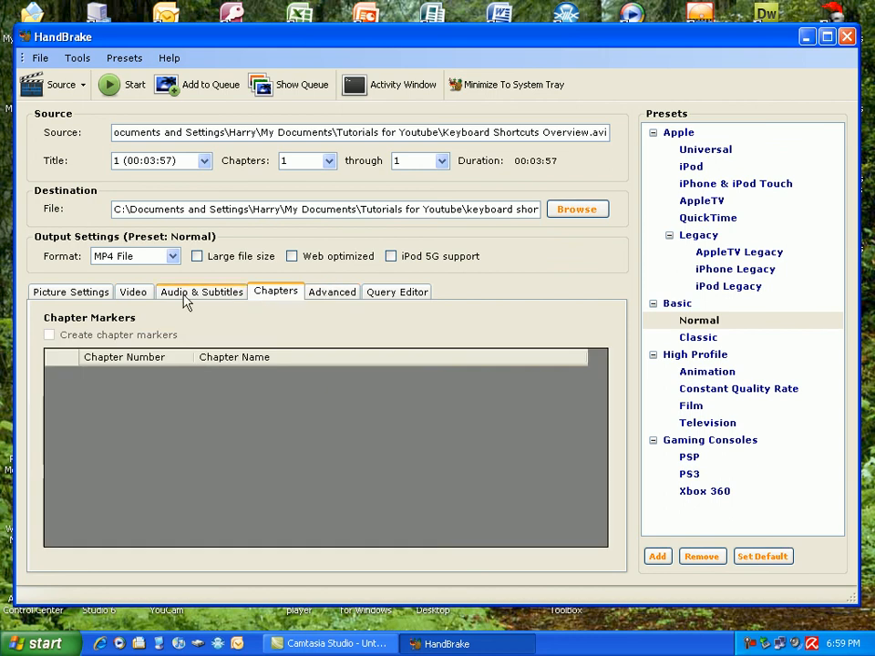
click(69, 292)
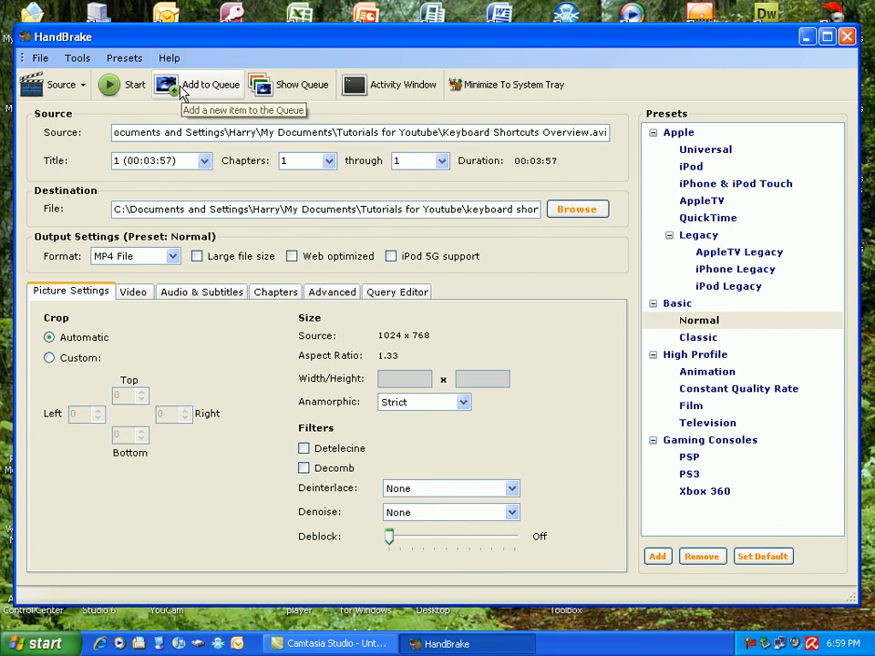
Add the Keyboard Shortcuts conversion to the encode queue
click(212, 84)
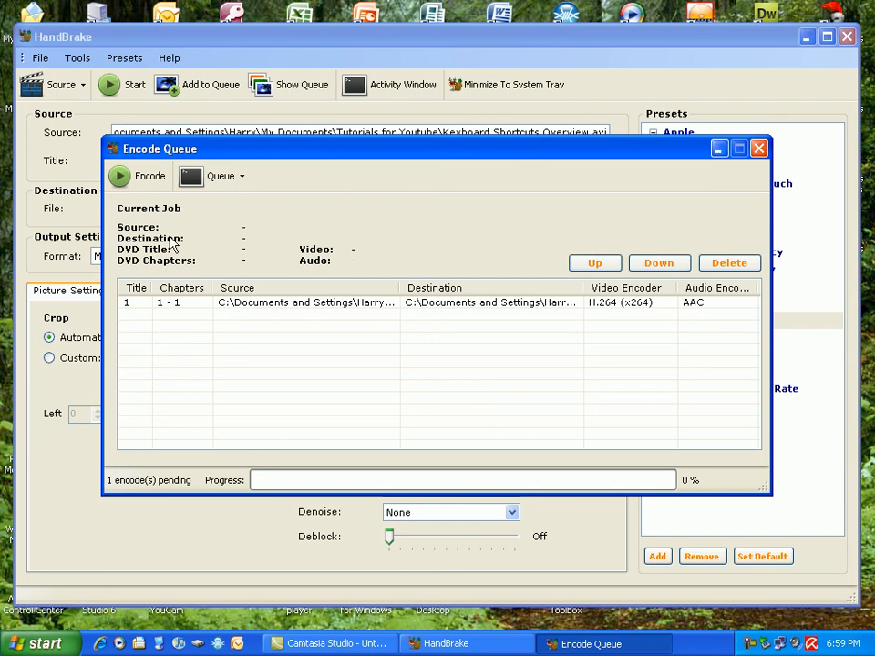
mouse_move(438, 317)
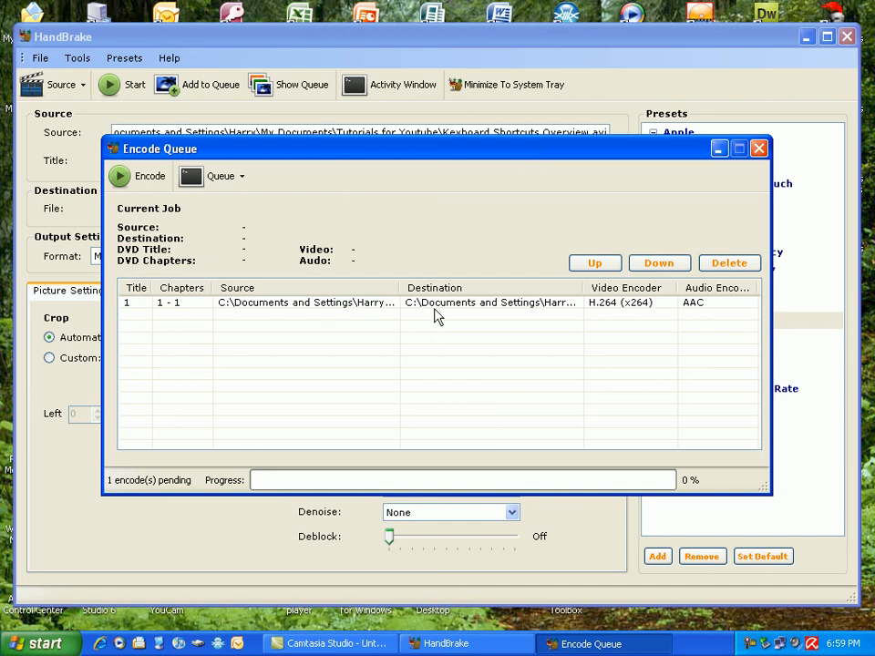
Start encoding the queued Keyboard Shortcuts job to MP4
click(150, 175)
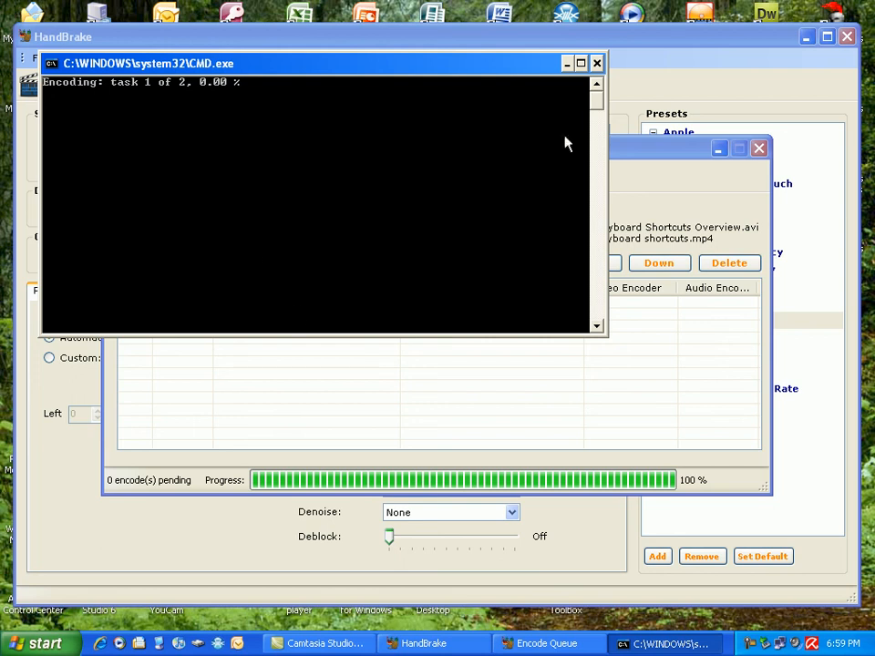
mouse_move(595, 73)
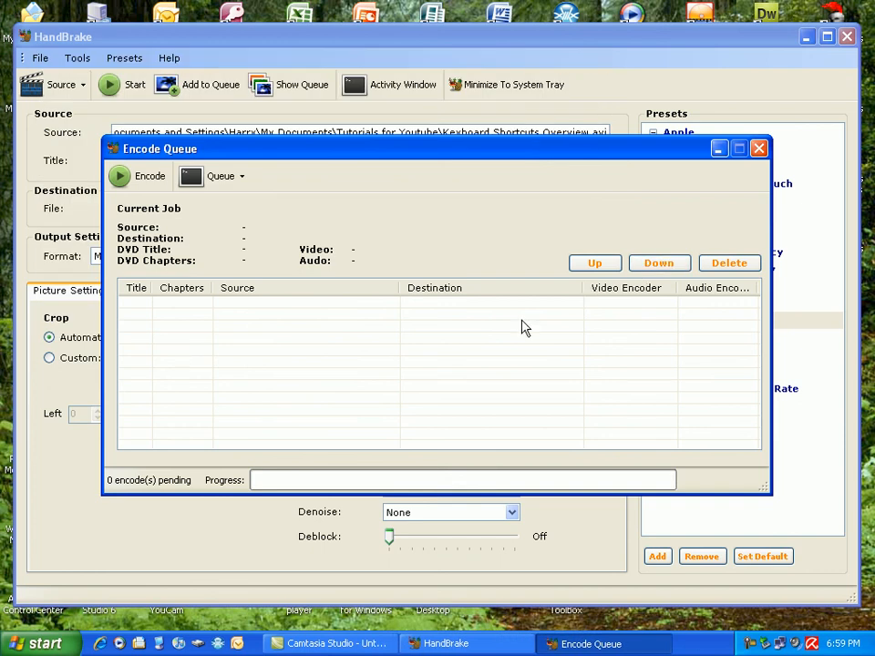
mouse_move(645, 242)
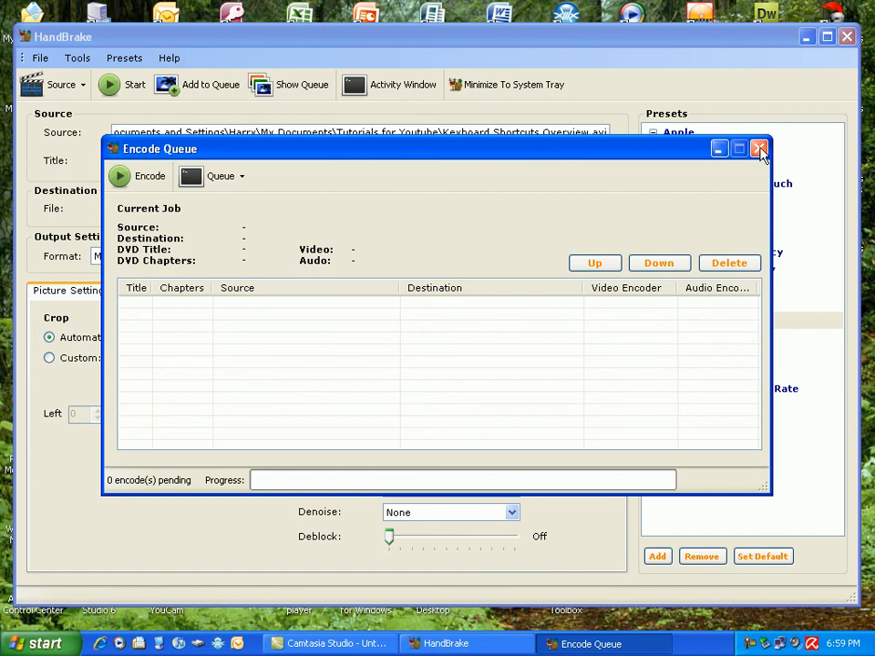
Close the now-empty Encode Queue window
click(759, 150)
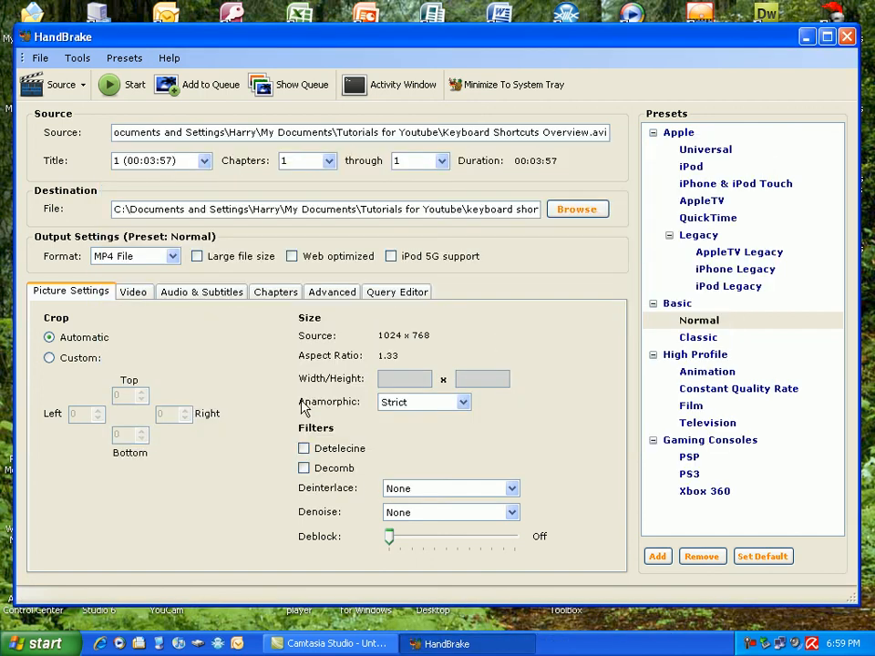
mouse_move(283, 363)
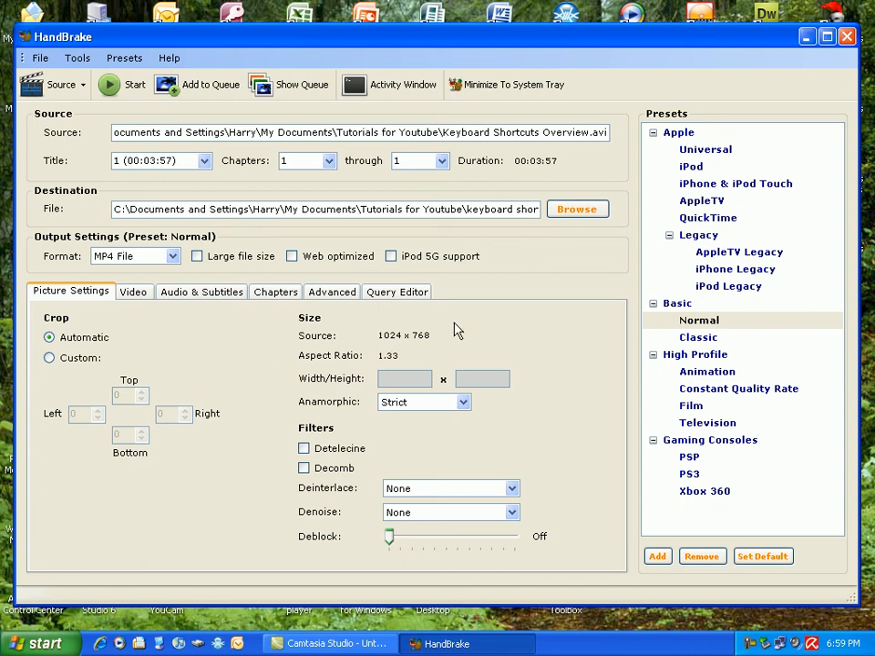
mouse_move(84, 113)
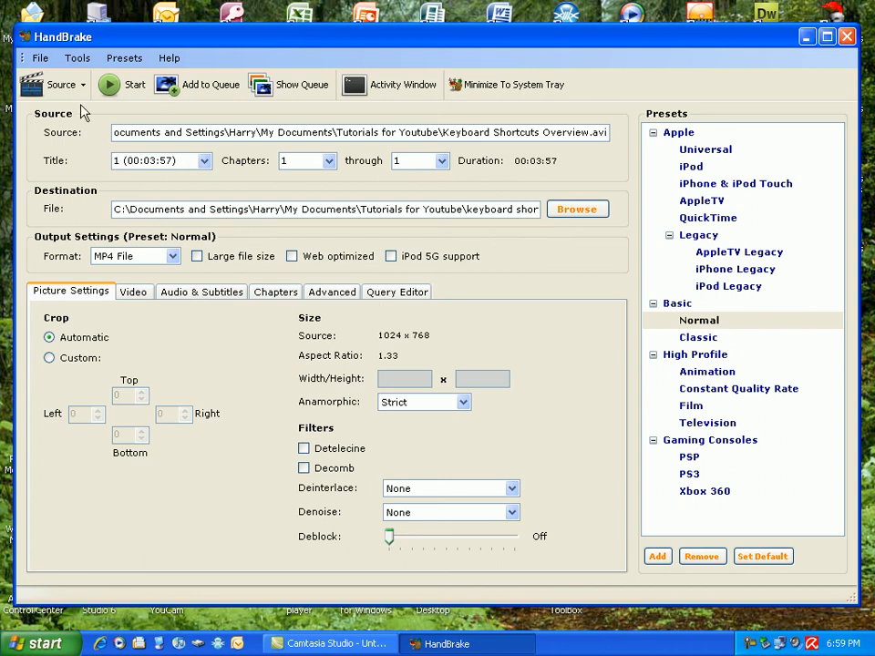
click(62, 84)
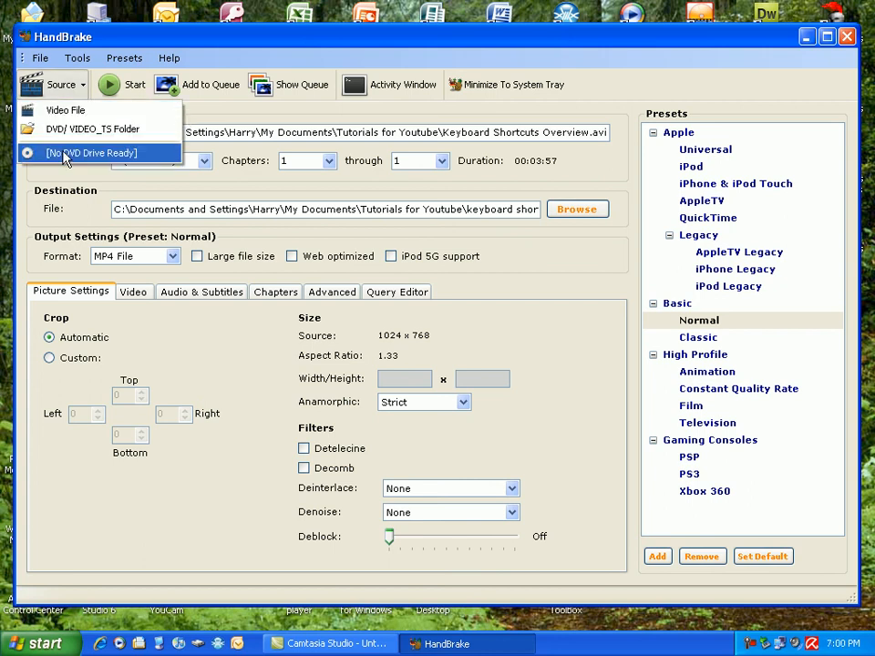
mouse_move(91, 127)
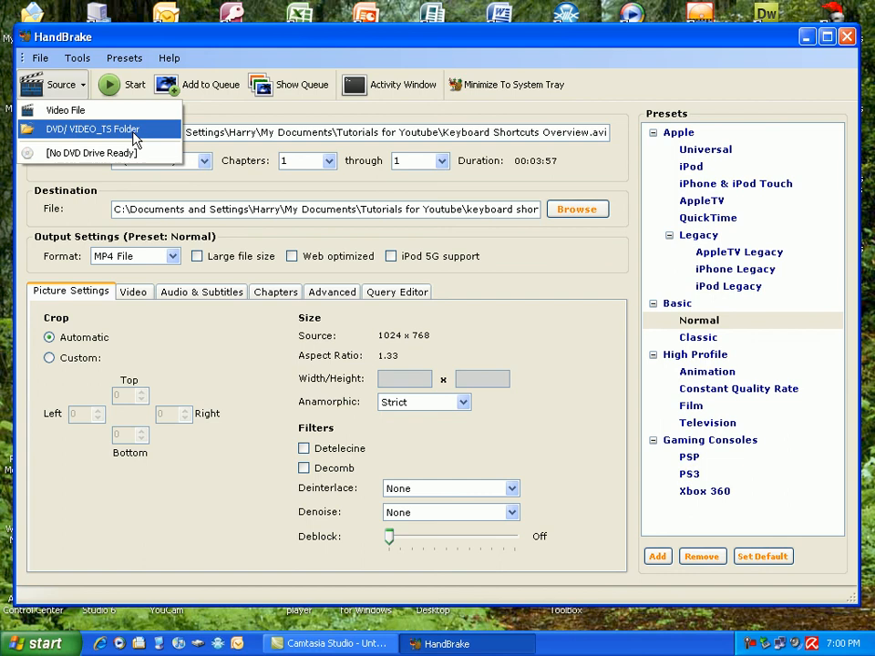
mouse_move(51, 84)
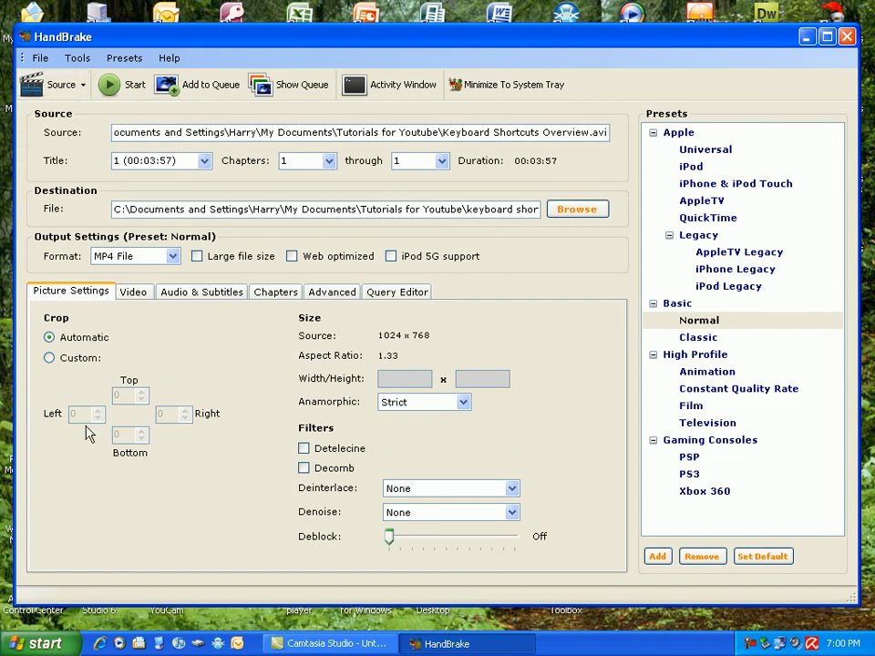
mouse_move(319, 363)
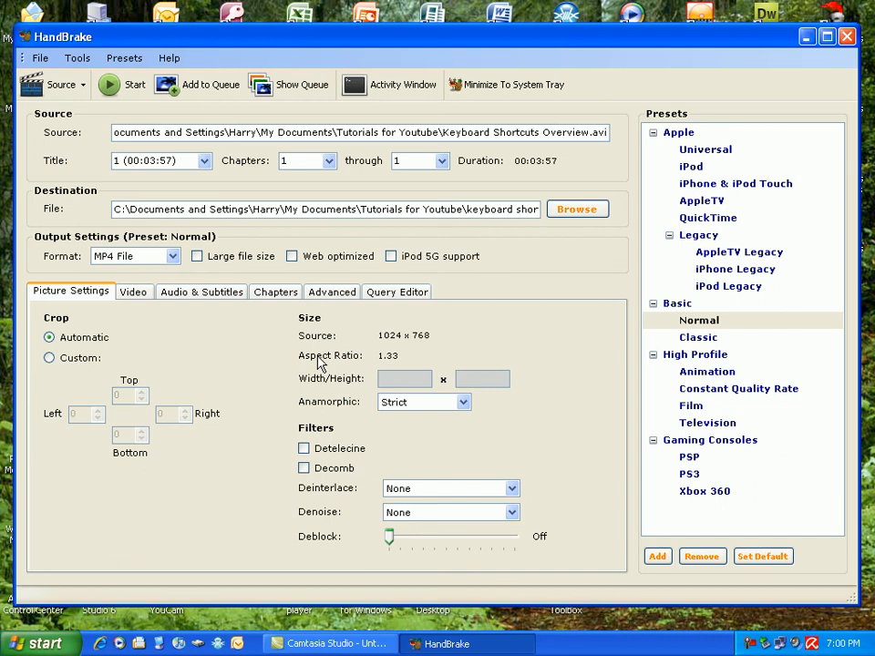
mouse_move(405, 358)
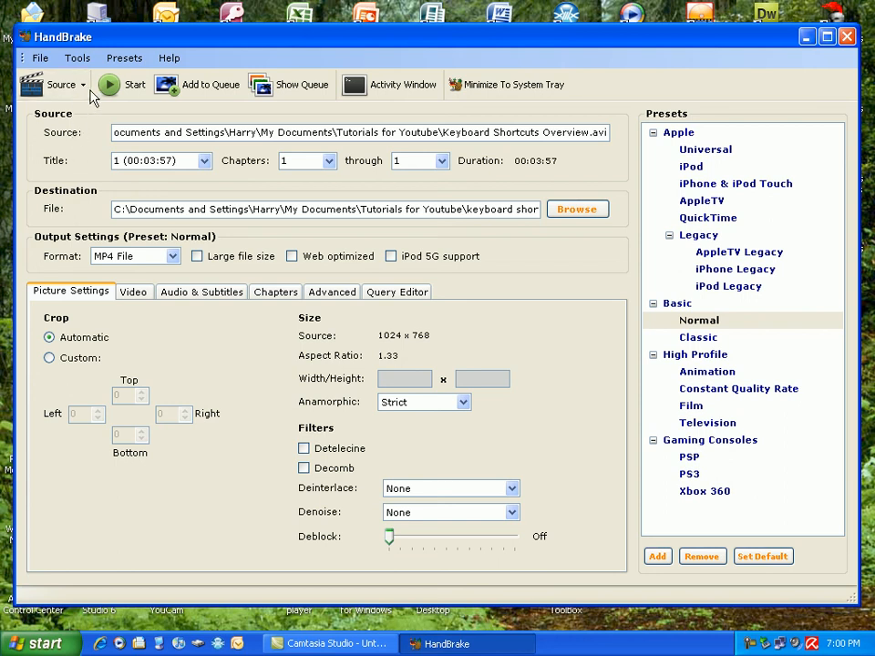
mouse_move(299, 84)
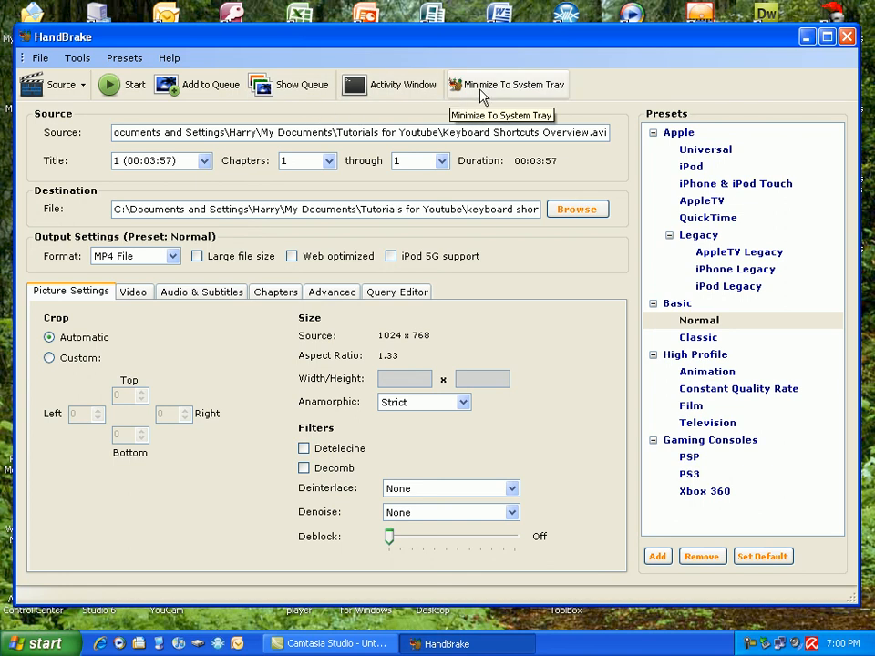
mouse_move(551, 255)
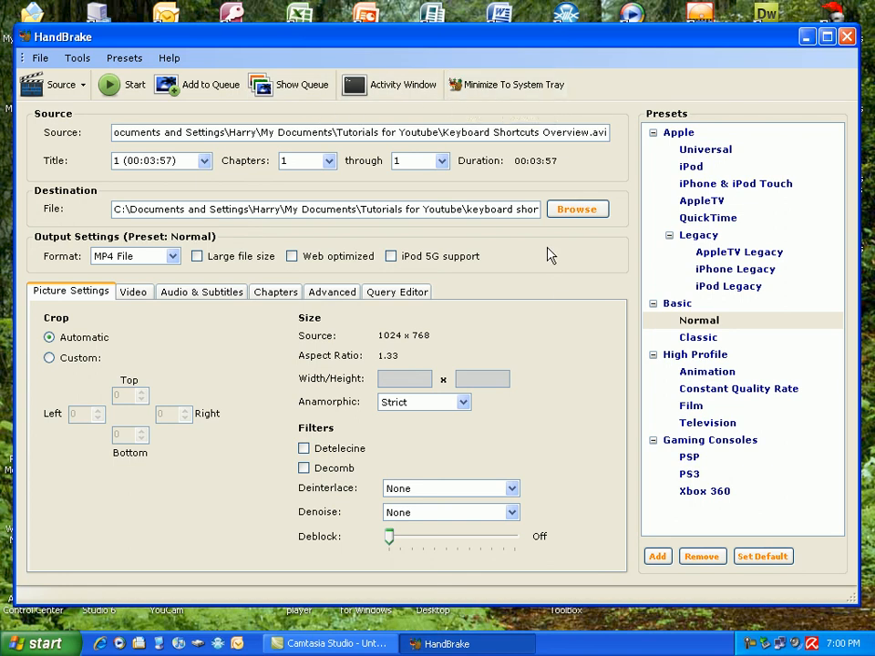
mouse_move(616, 454)
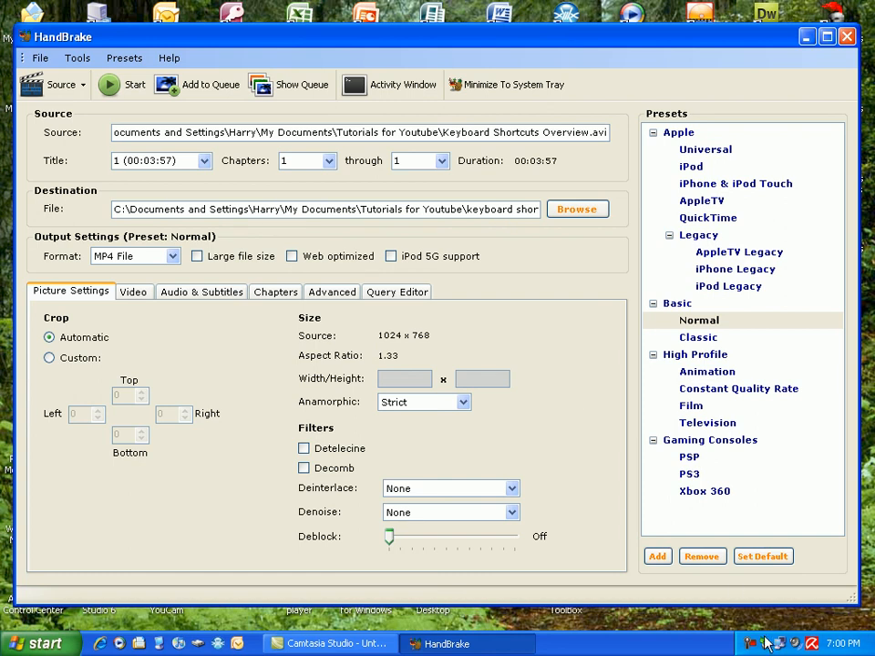
mouse_move(551, 379)
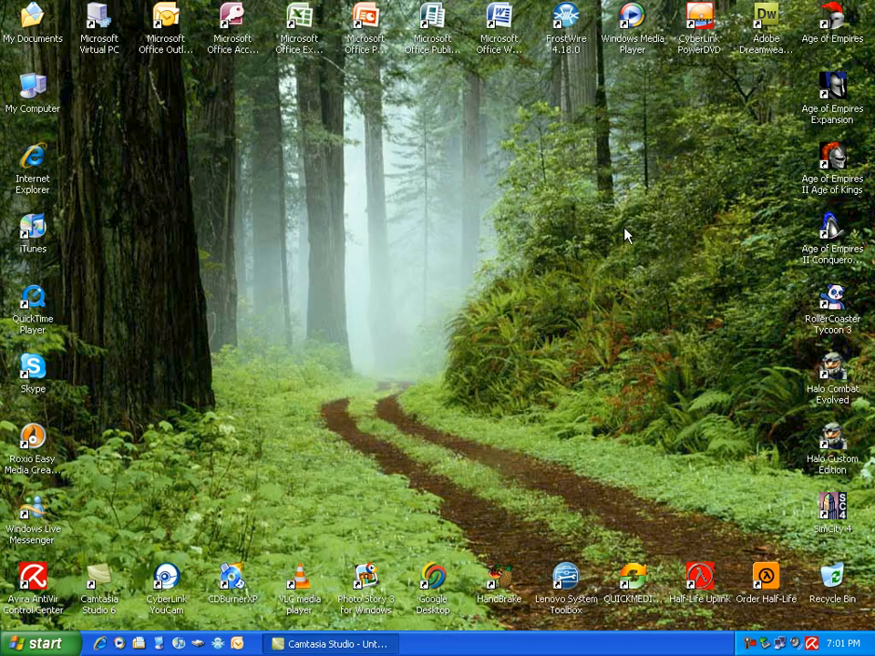
mouse_move(339, 341)
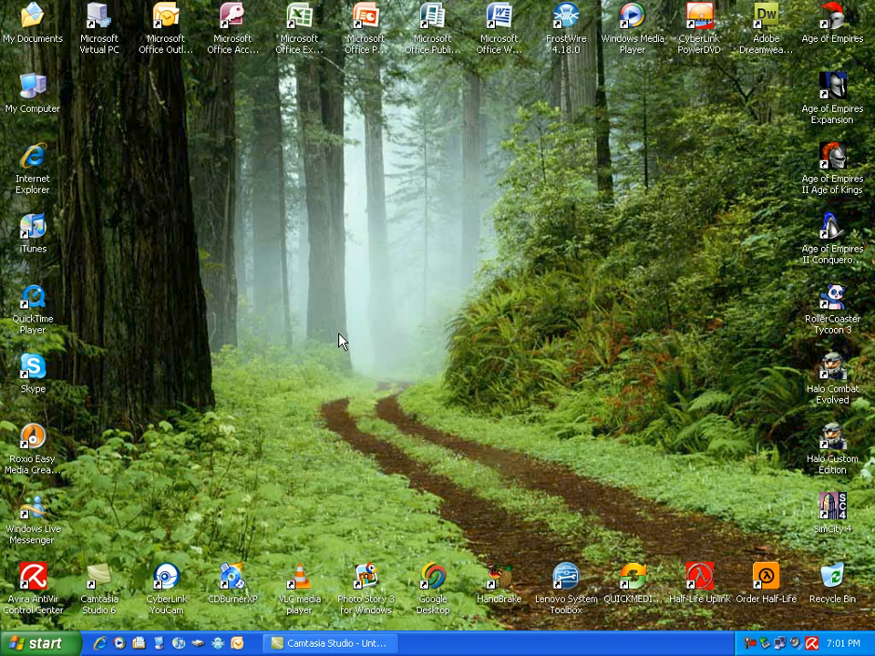